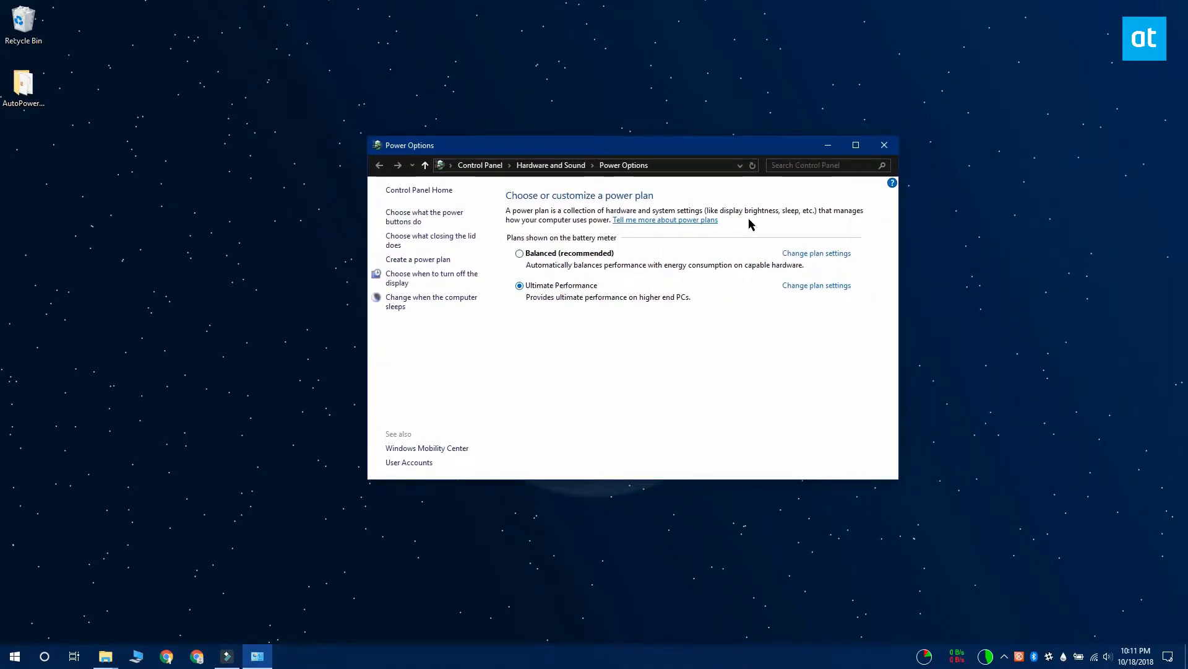
Dismiss the Power Options window to reach the AutoPowerOptionsOK_Portable folder.
{"action": "left_click", "coordinate": [882, 144]}
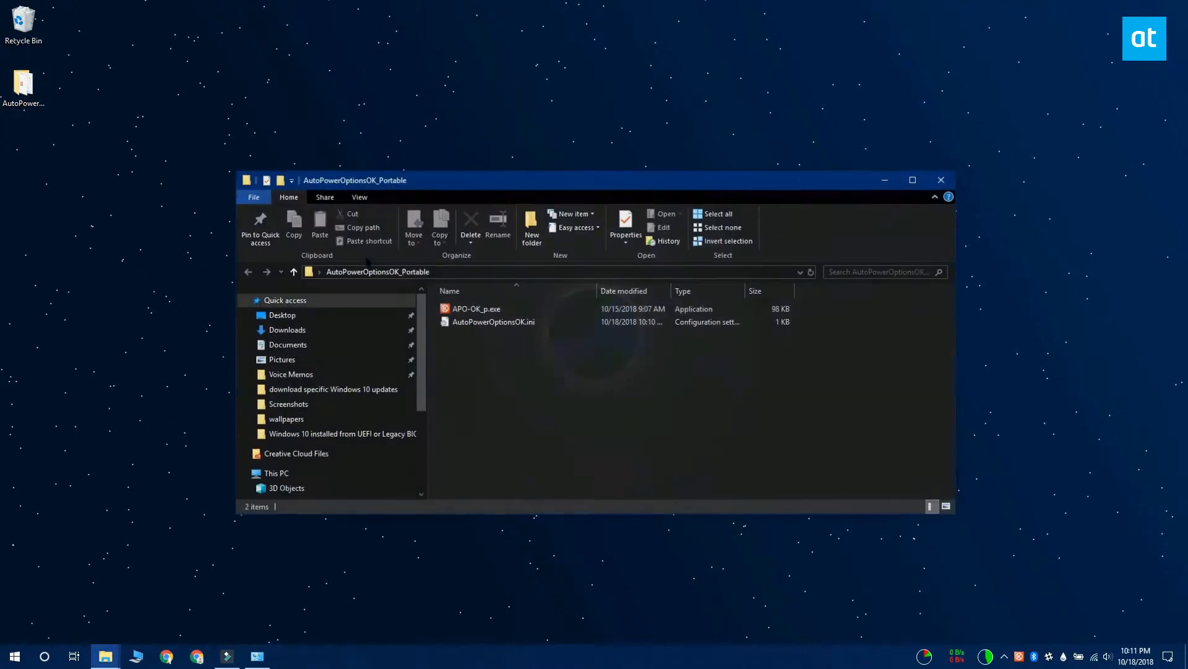
Launch APO-OK_p.exe, starting AutoPowerOptionsOK 1.02.
{"action": "double_click", "coordinate": [475, 308]}
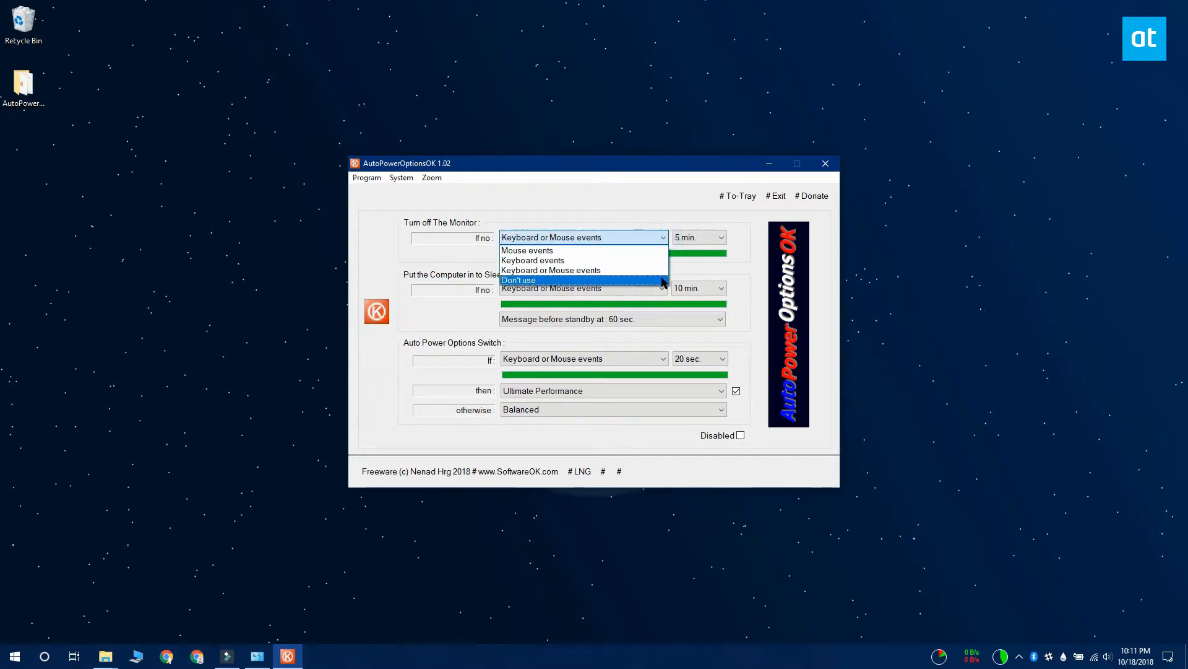
Set Turn off The Monitor and Put the Computer in to Sleep Mode to "Don't use".
{"action": "left_click", "coordinate": [517, 279]}
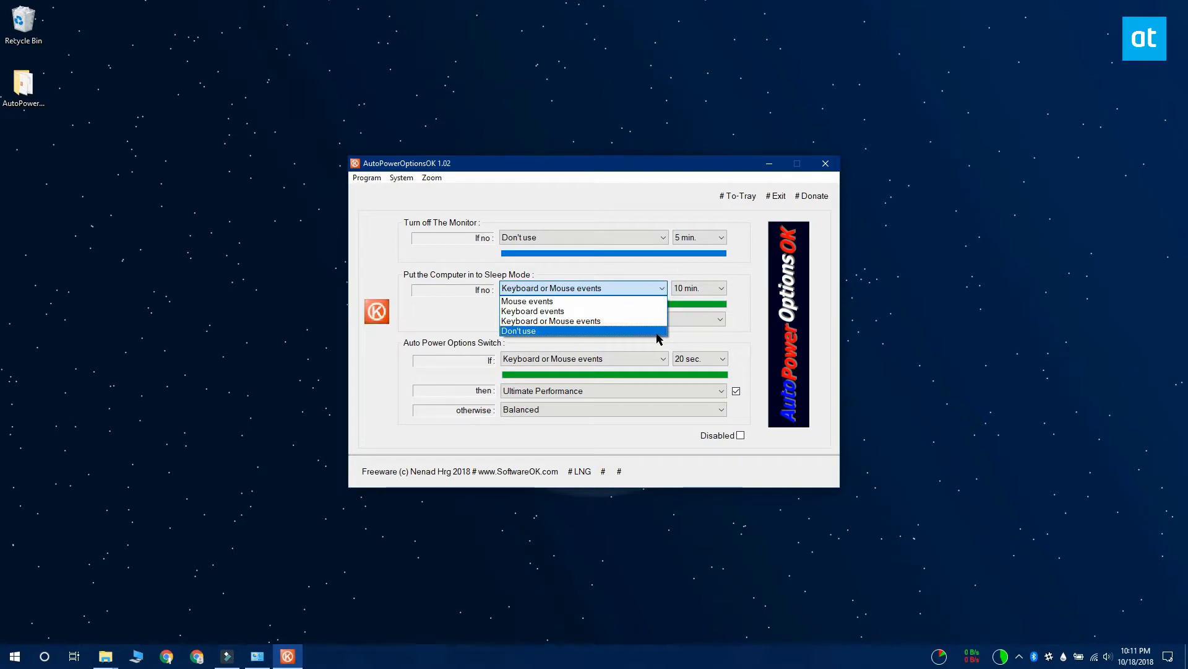
{"action": "left_click", "coordinate": [517, 331]}
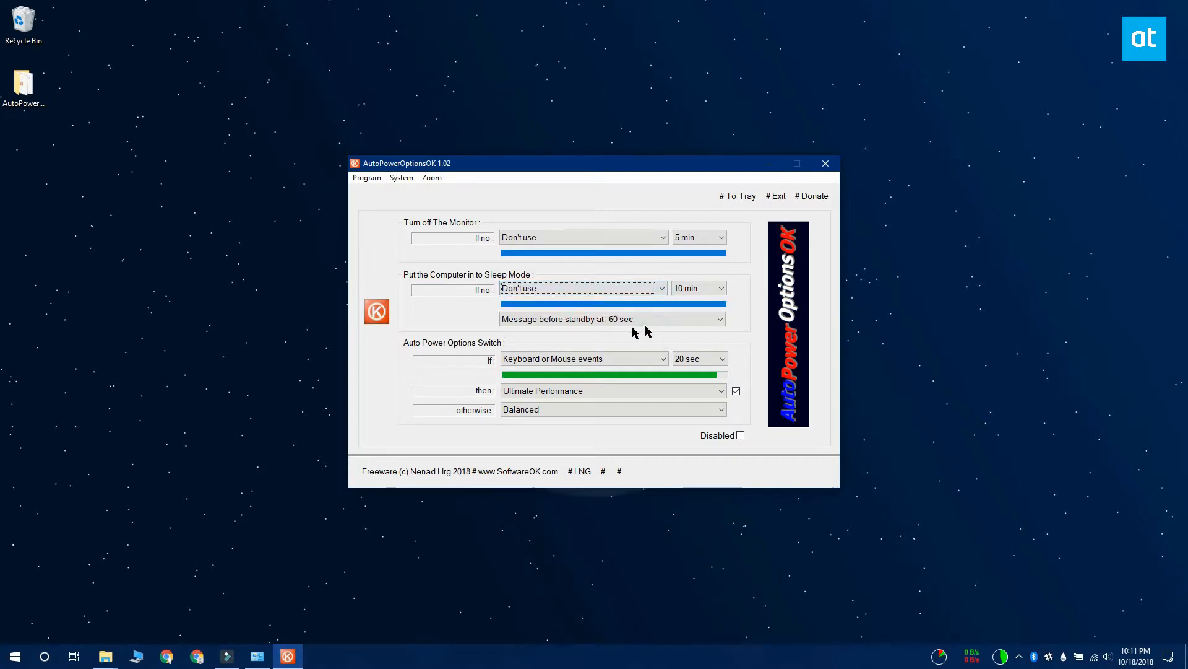
{"action": "left_click", "coordinate": [720, 358]}
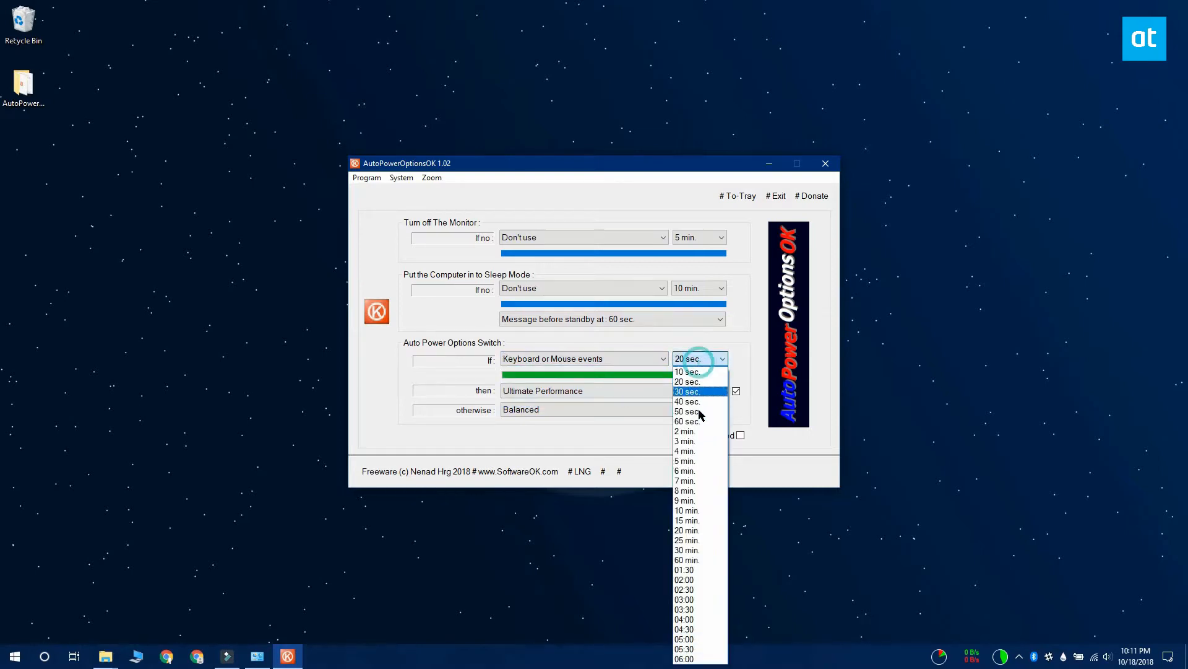
{"action": "mouse_move", "coordinate": [685, 431]}
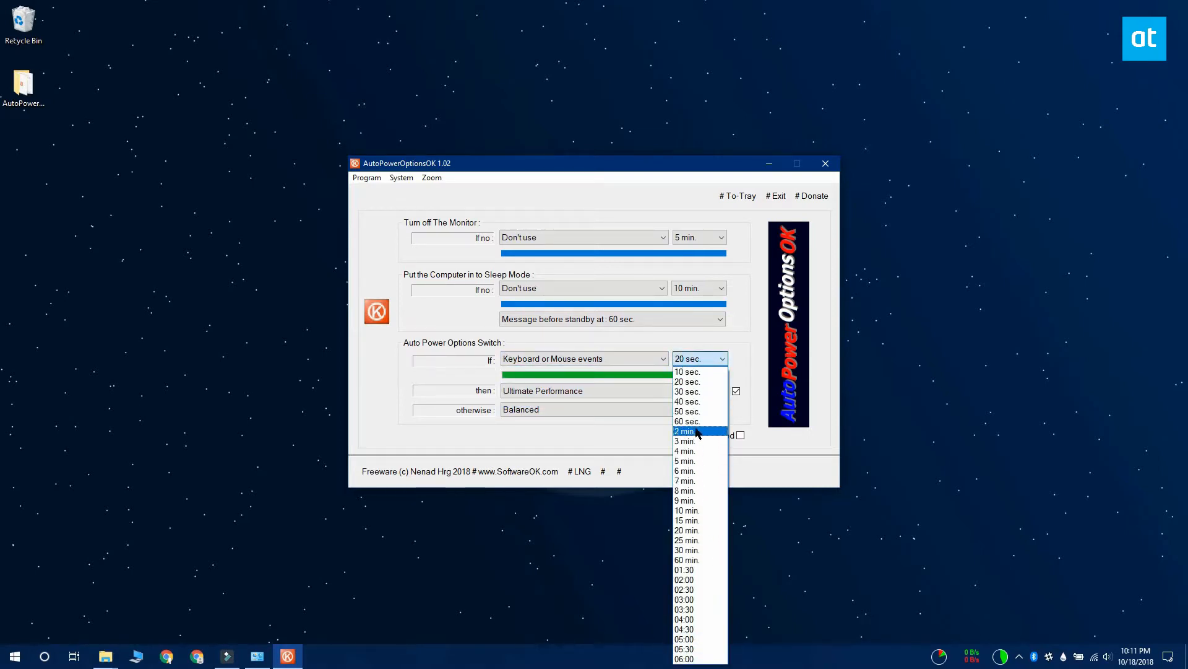
{"action": "mouse_move", "coordinate": [689, 371]}
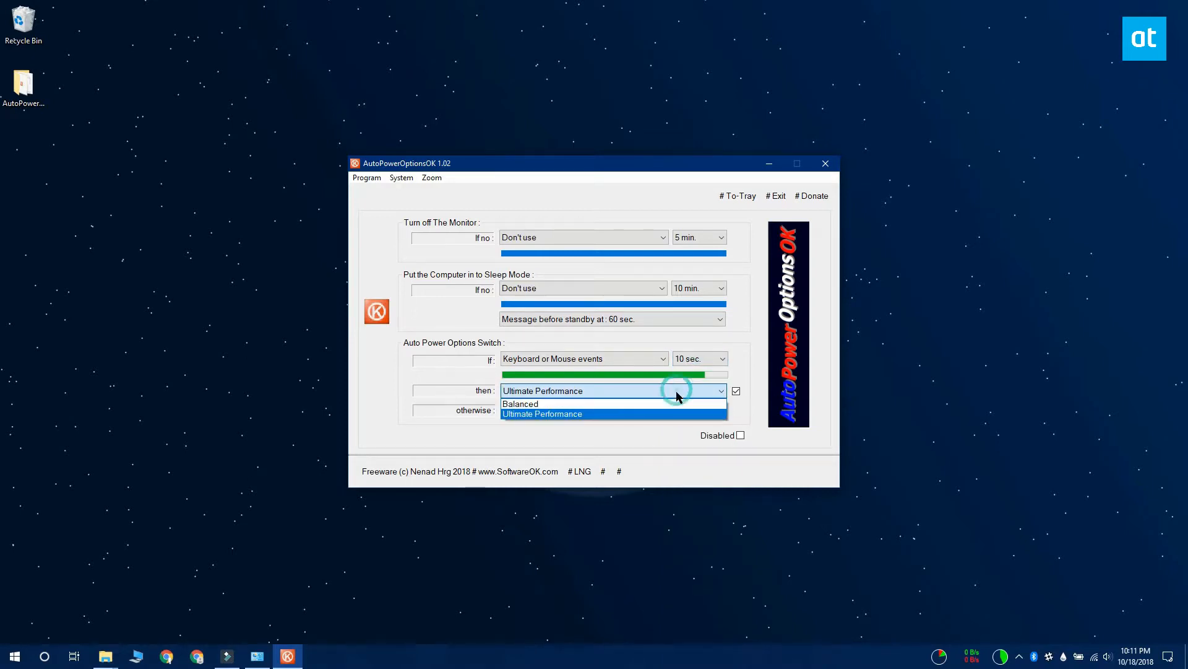
Choose Ultimate Performance as the active-input plan and Balanced as the fallback plan.
{"action": "left_click", "coordinate": [720, 410]}
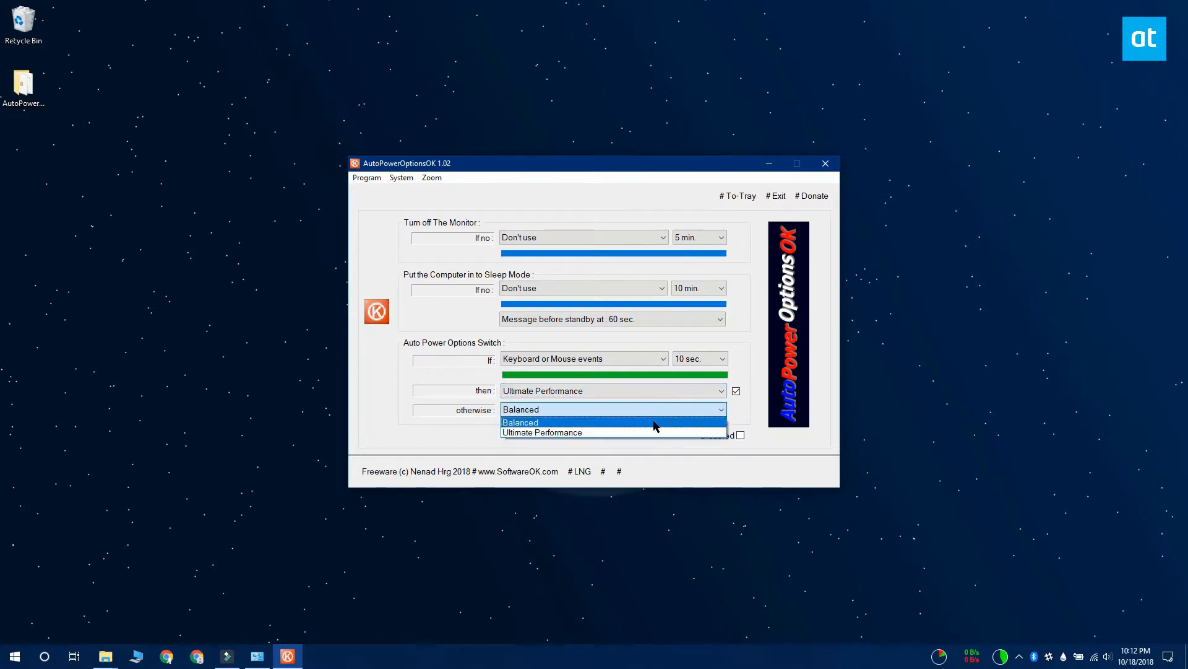
{"action": "left_click", "coordinate": [521, 422]}
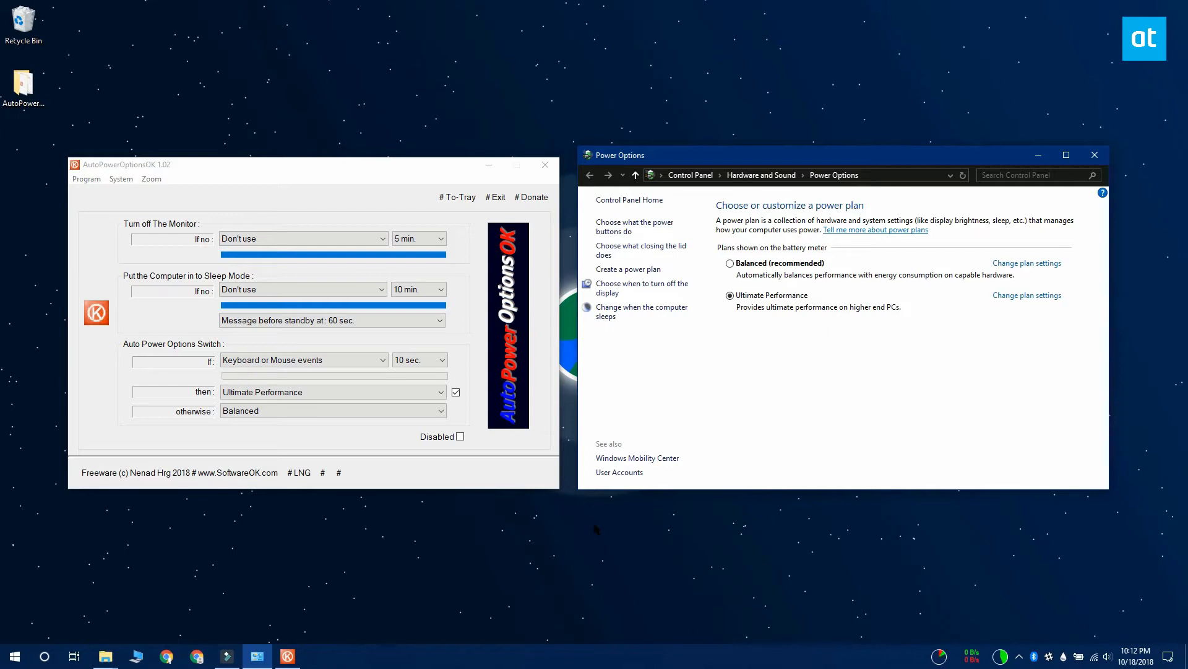
Watch the active plan flip to Balanced on idle, then close Power Options.
{"action": "left_click", "coordinate": [730, 262]}
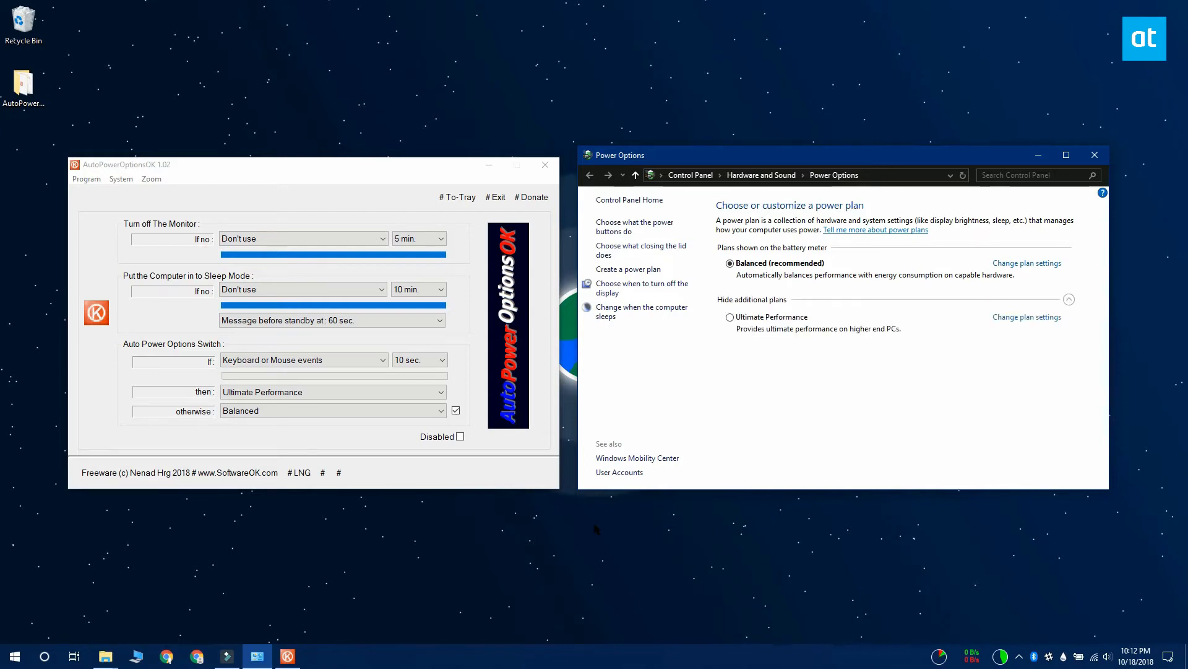
{"action": "left_click", "coordinate": [729, 296]}
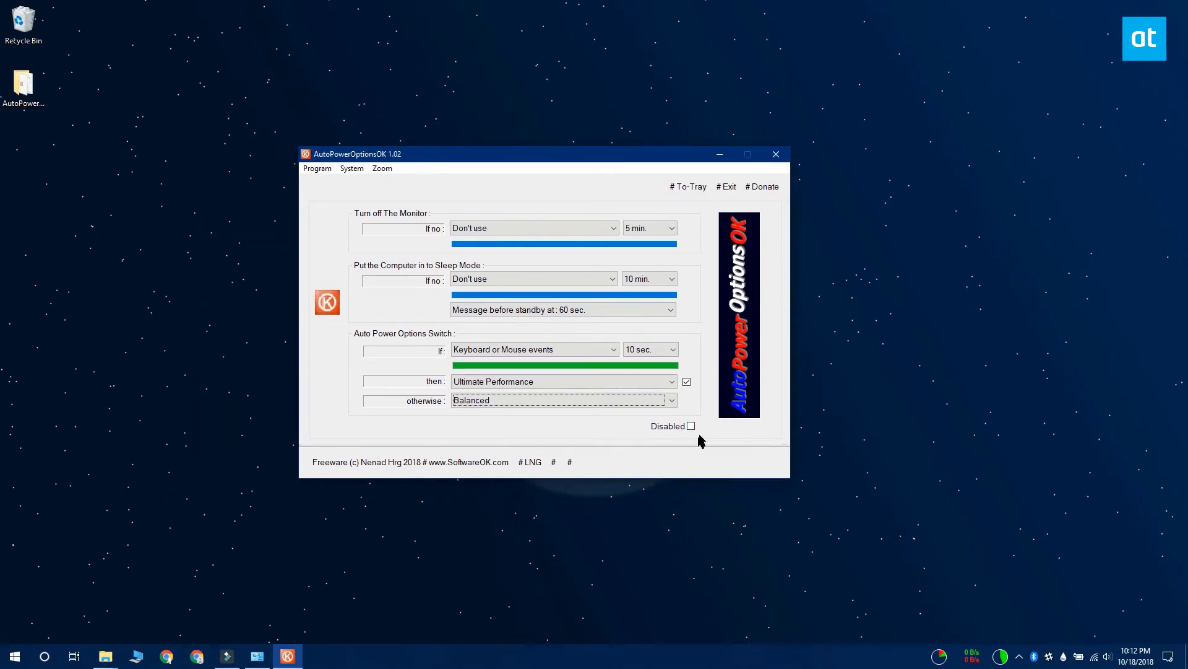
Tick Disabled so the 10-second Ultimate Performance/Balanced switching is turned off.
{"action": "left_click", "coordinate": [690, 424]}
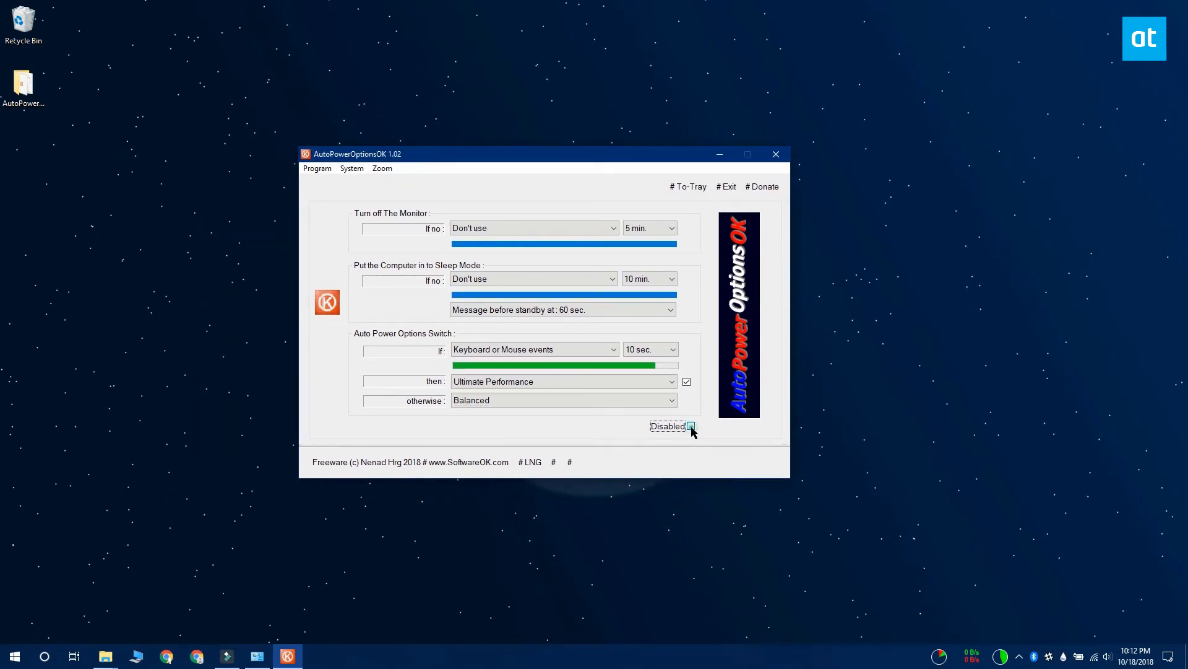
{"action": "left_click", "coordinate": [691, 426]}
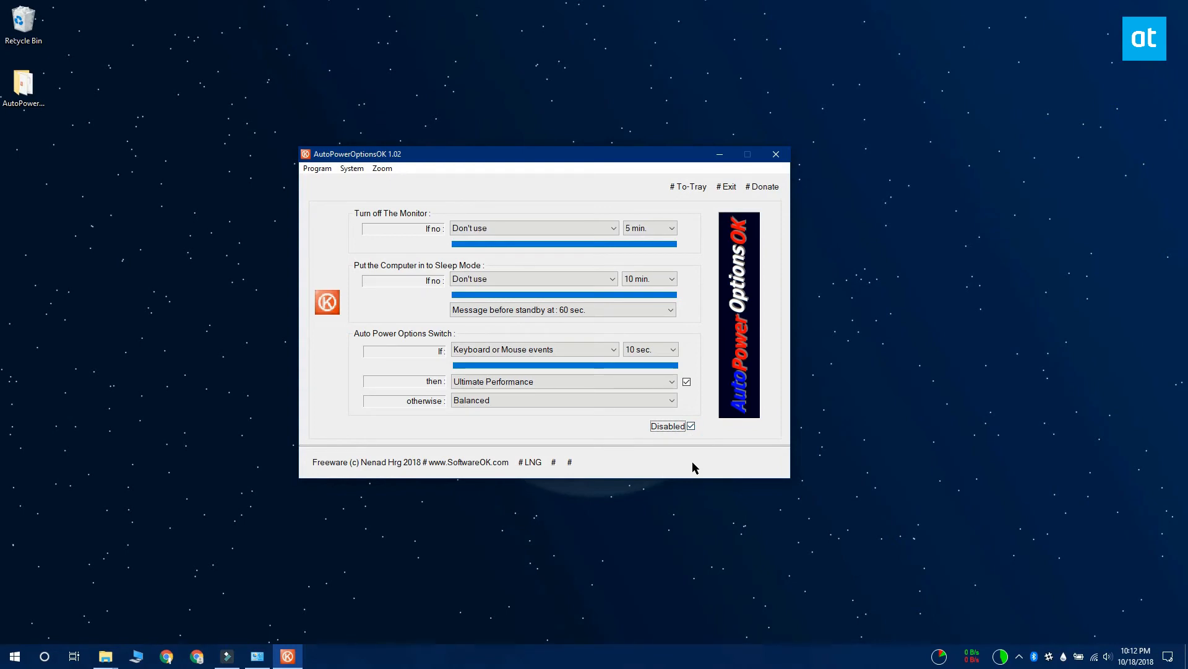
{"action": "mouse_move", "coordinate": [688, 187]}
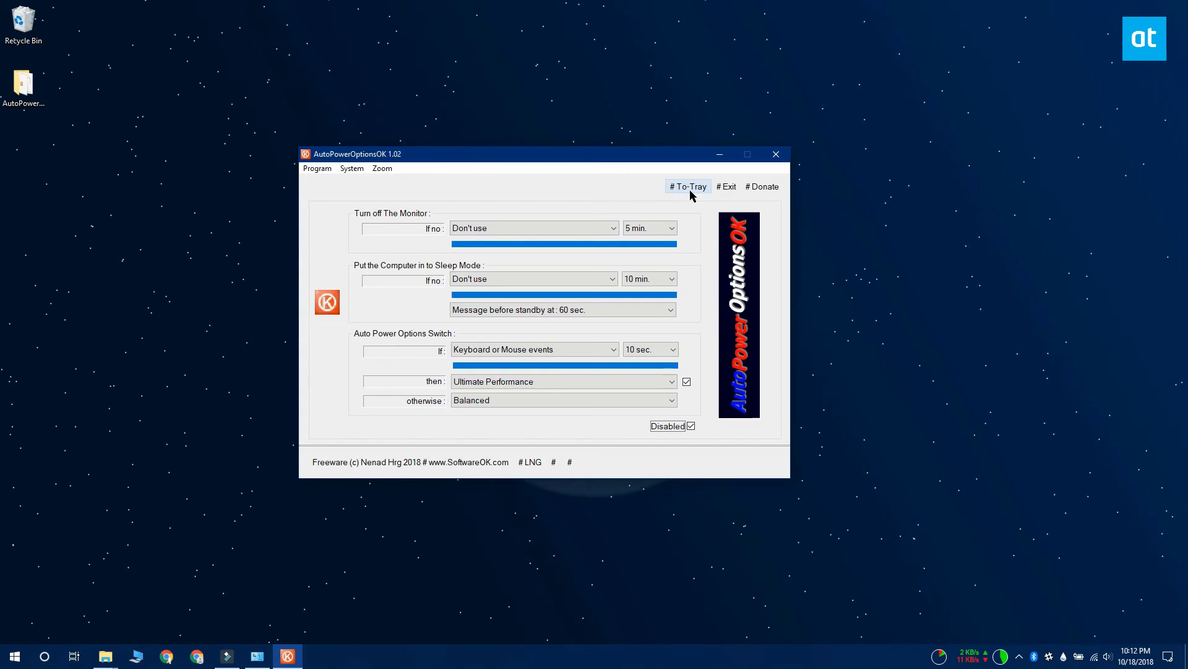
{"action": "mouse_move", "coordinate": [877, 407]}
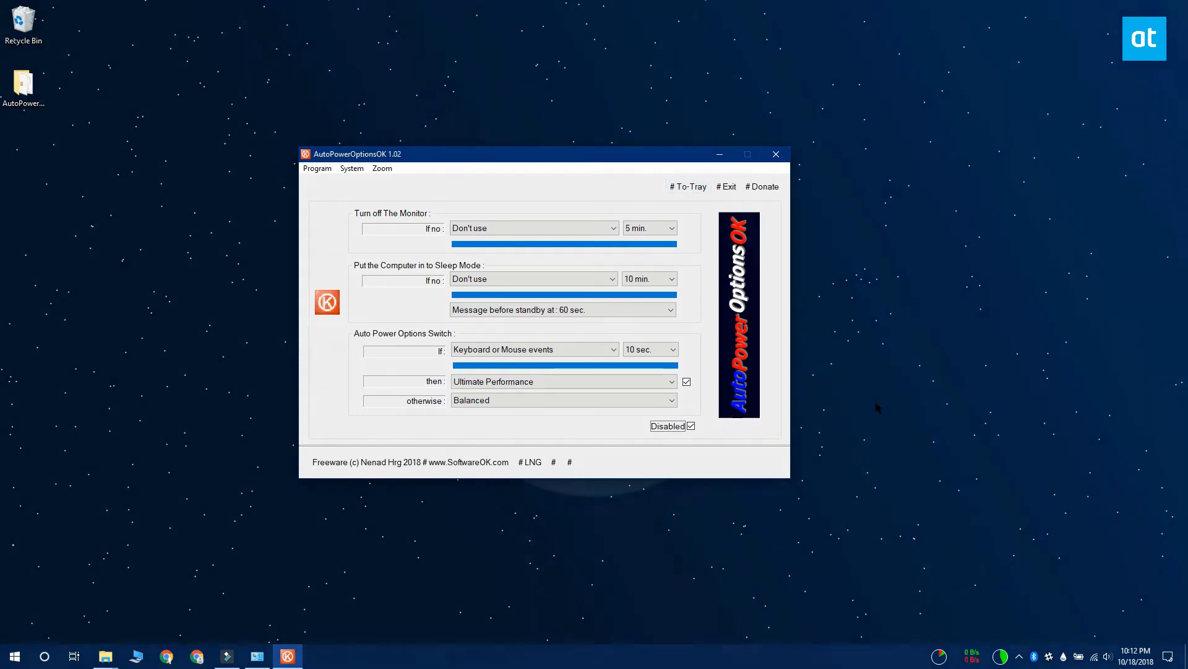